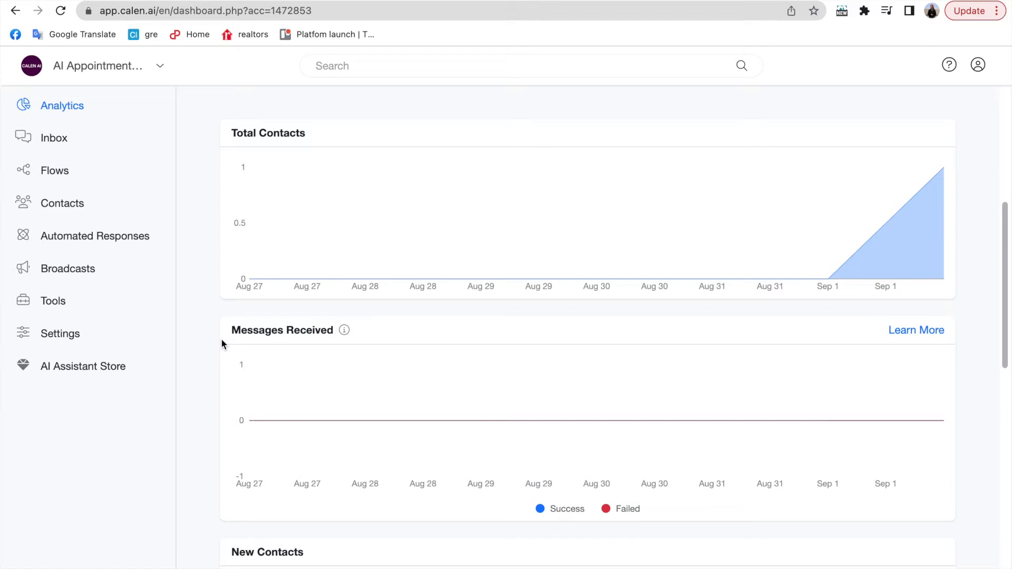
# - Leave the analytics dashboard and reach the empty Ecommerce Products list via Tools
pyautogui.click(54, 301)
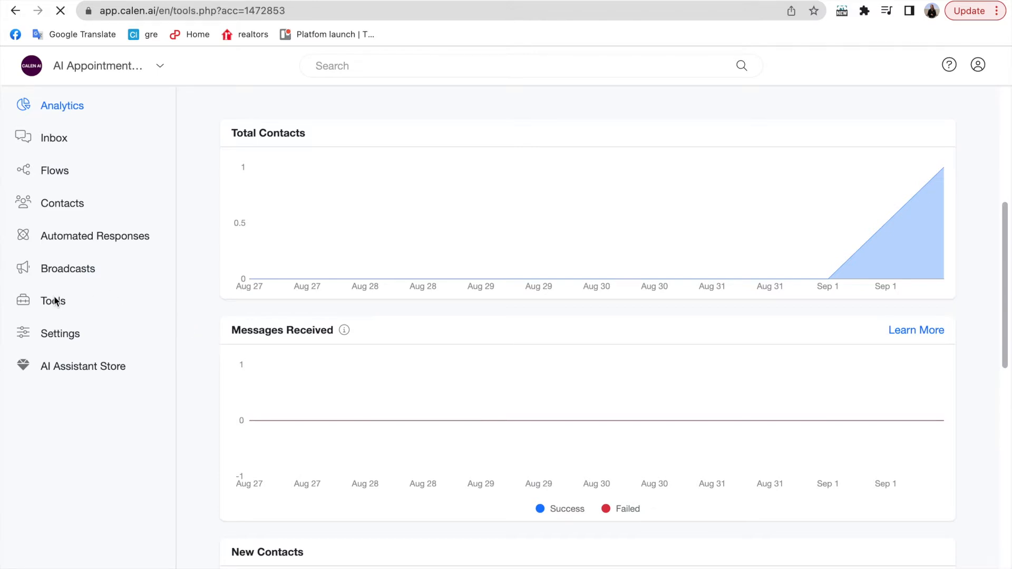
pyautogui.click(53, 300)
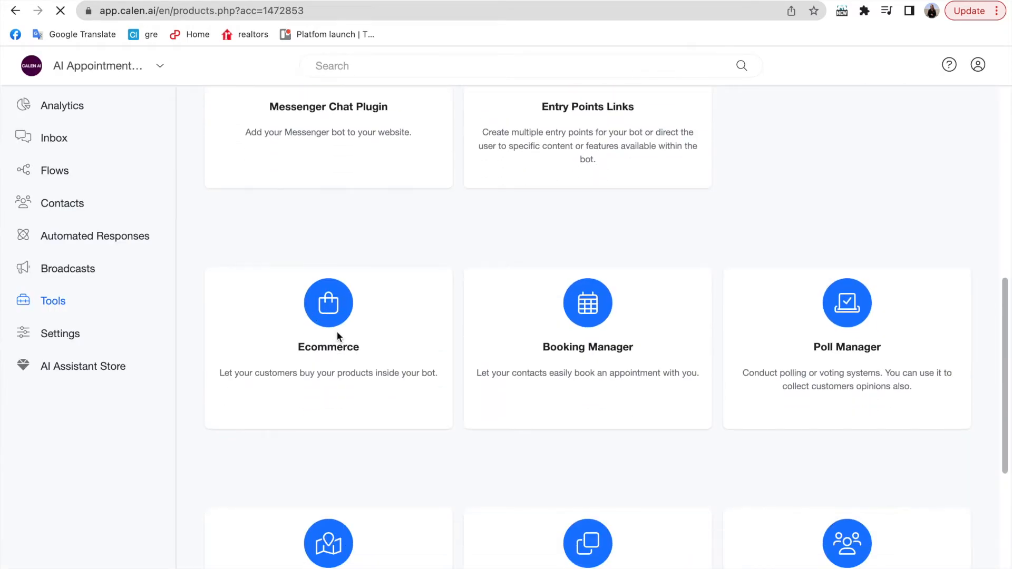
pyautogui.click(328, 304)
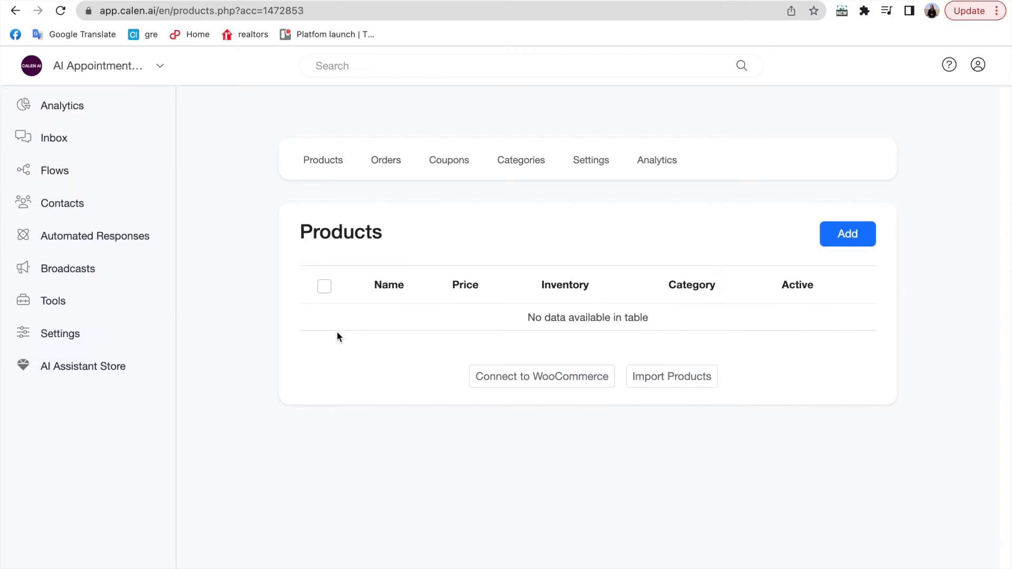
# - Review General, Payments, Shipping type and Checkout shop settings and save them
pyautogui.click(590, 160)
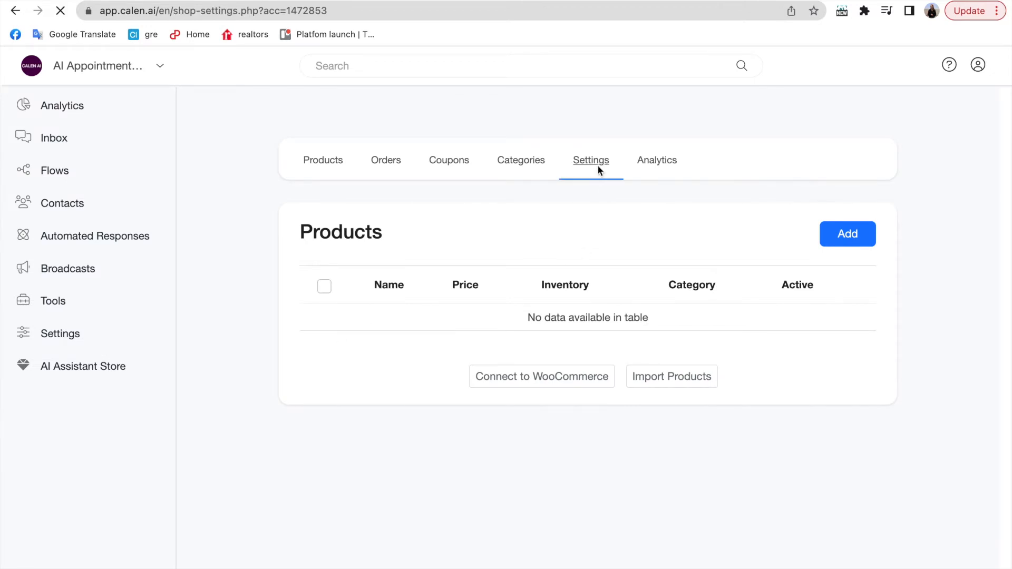
pyautogui.click(591, 161)
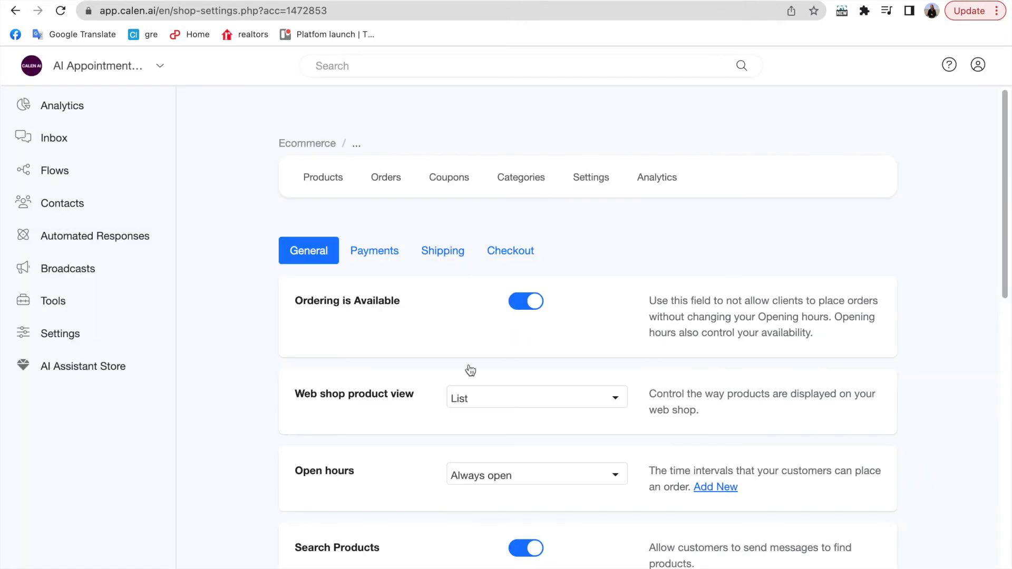
pyautogui.scroll(-3)
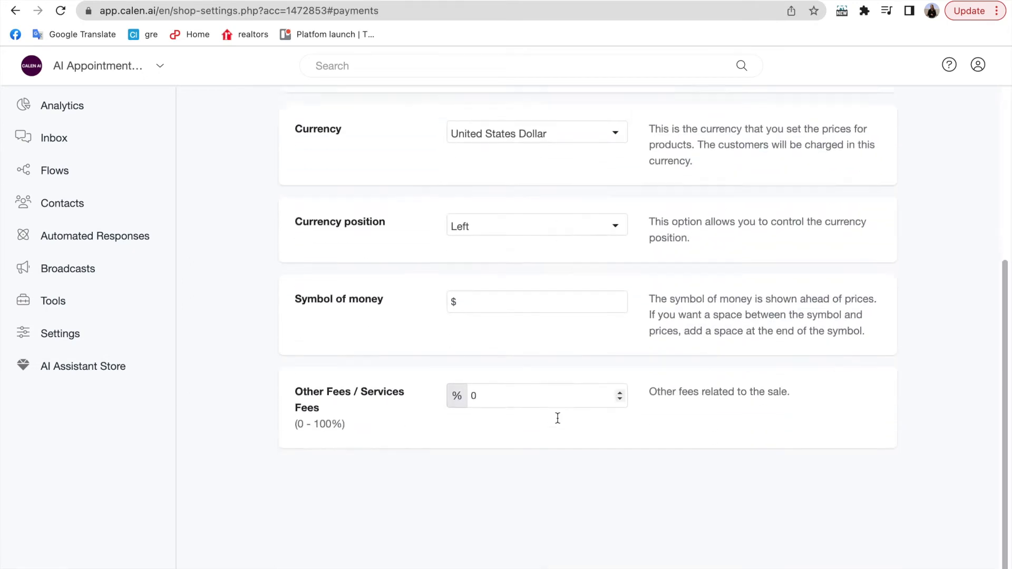
pyautogui.click(443, 251)
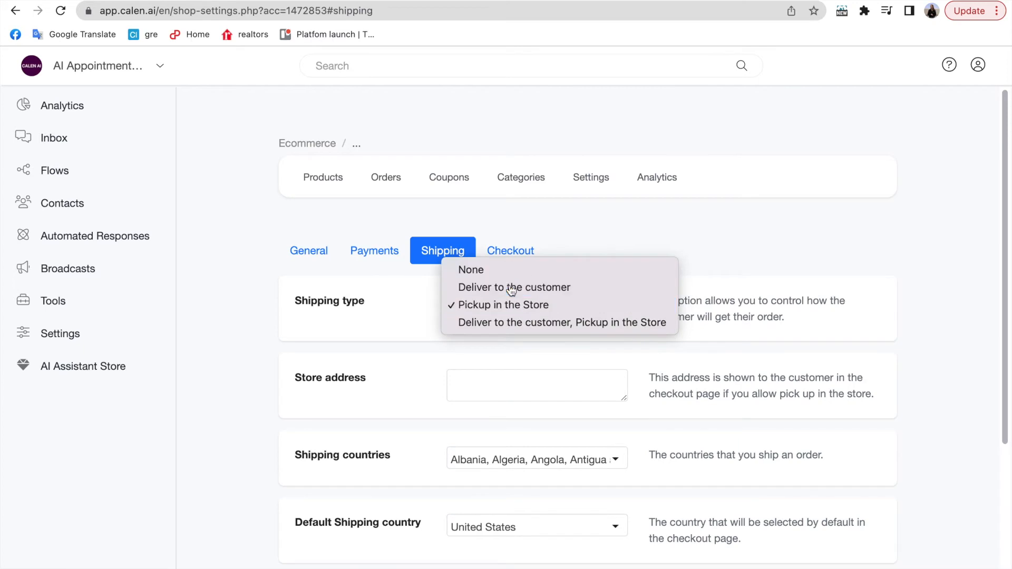
pyautogui.click(511, 251)
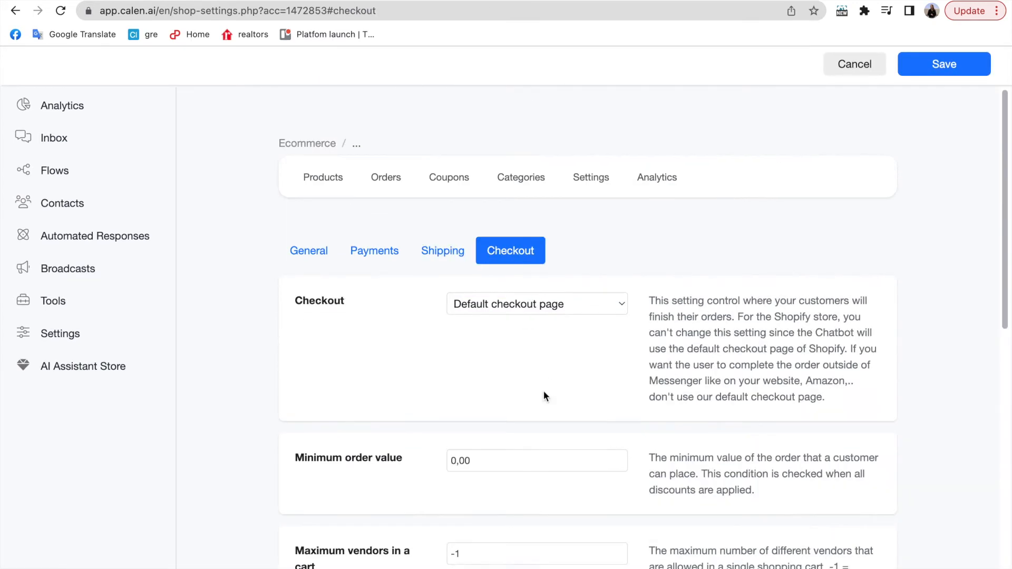
pyautogui.scroll(-3)
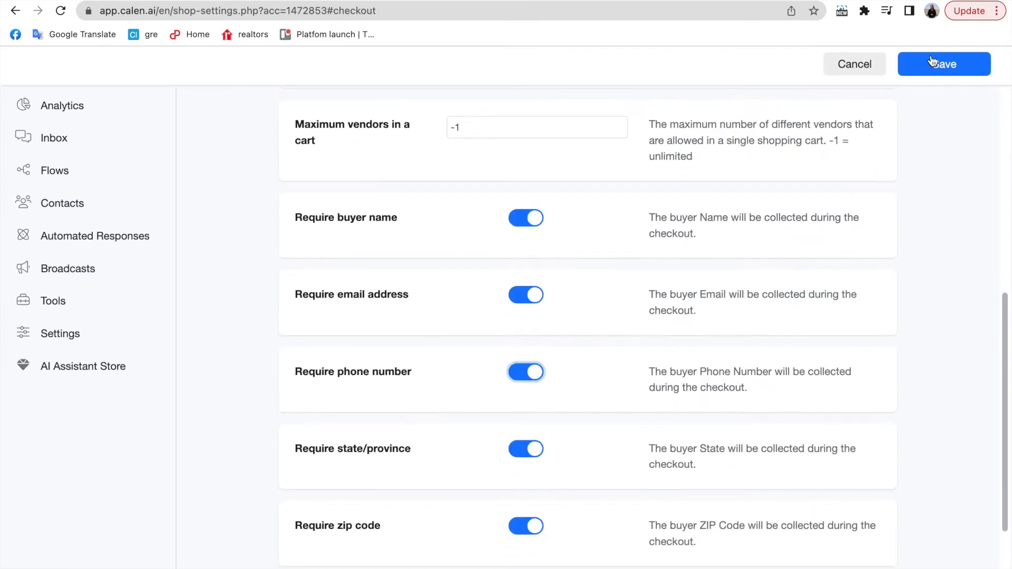
pyautogui.click(943, 65)
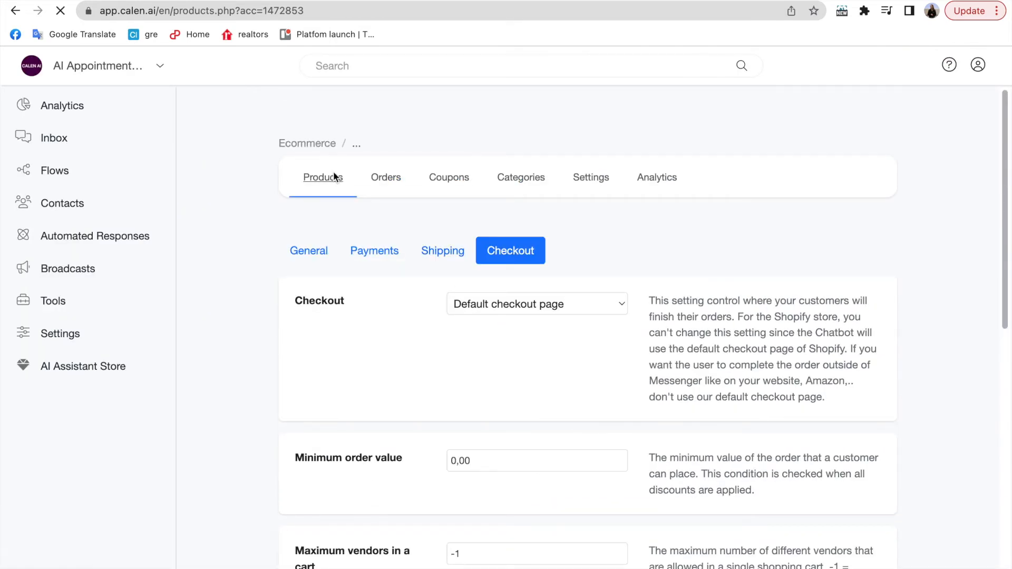
# - Add a new product named Cupcake 1 priced 10.00 and save it
pyautogui.click(322, 177)
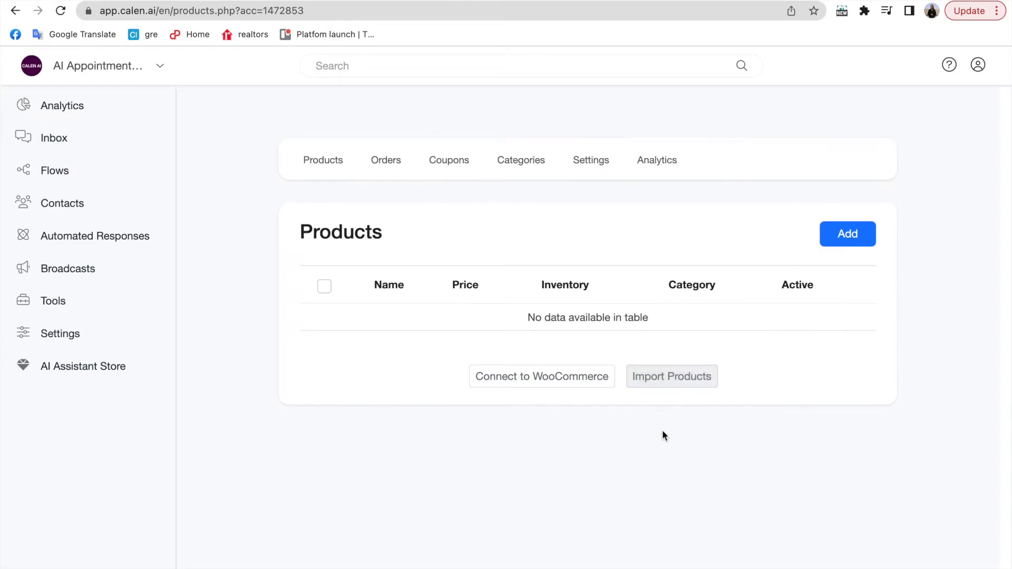
pyautogui.click(848, 234)
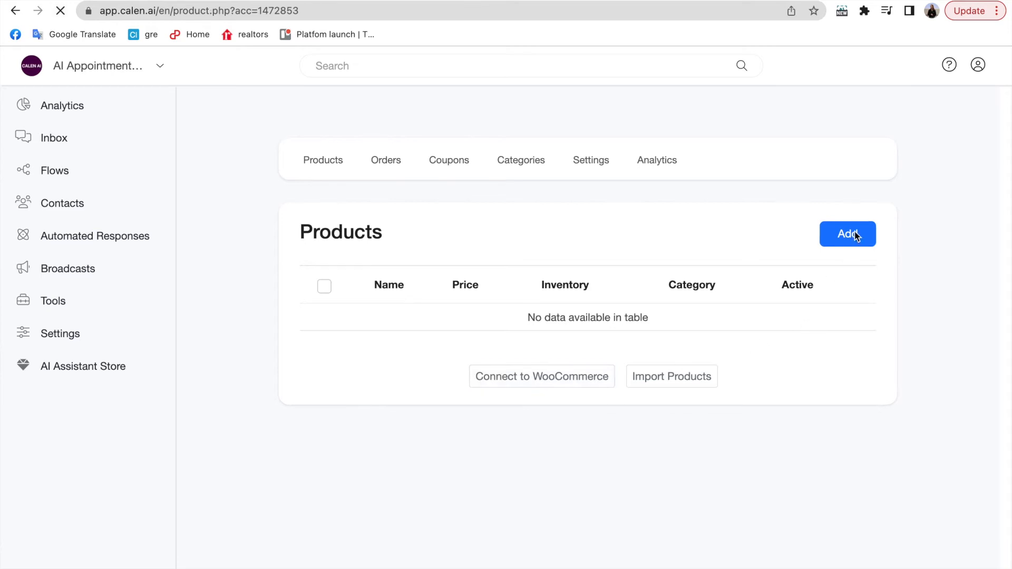
pyautogui.click(848, 234)
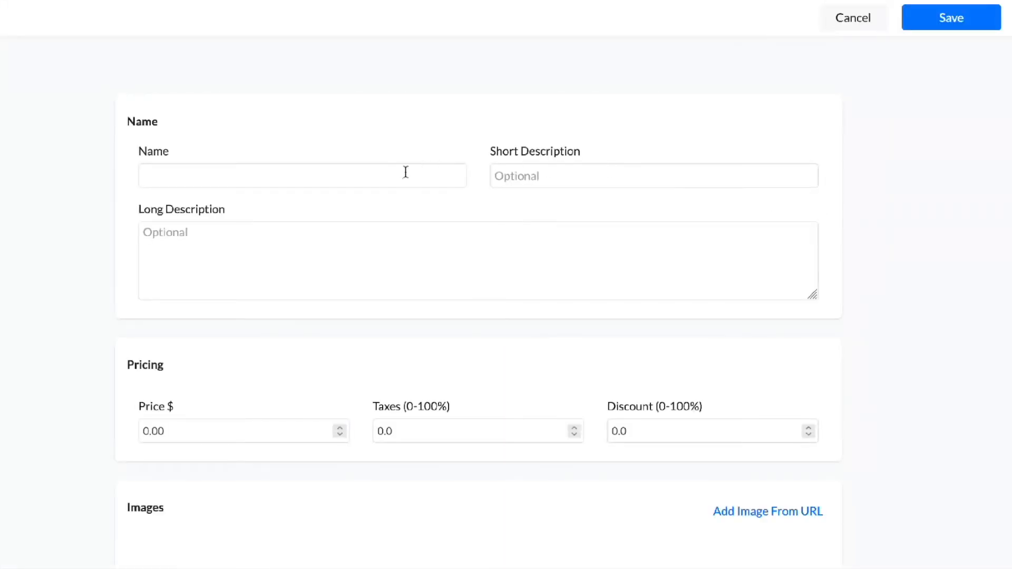
pyautogui.click(302, 176)
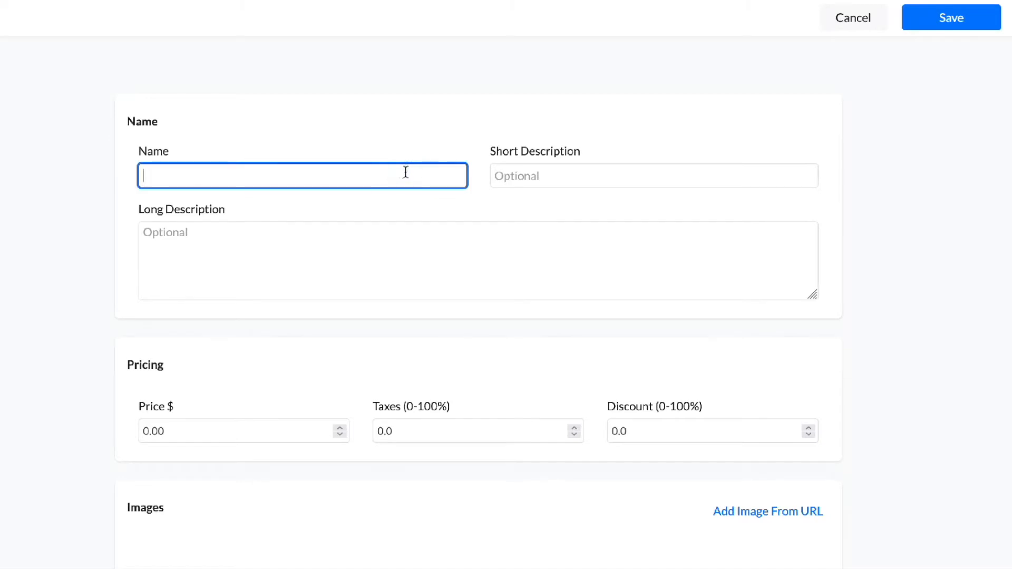
pyautogui.write('Cupcake 1')
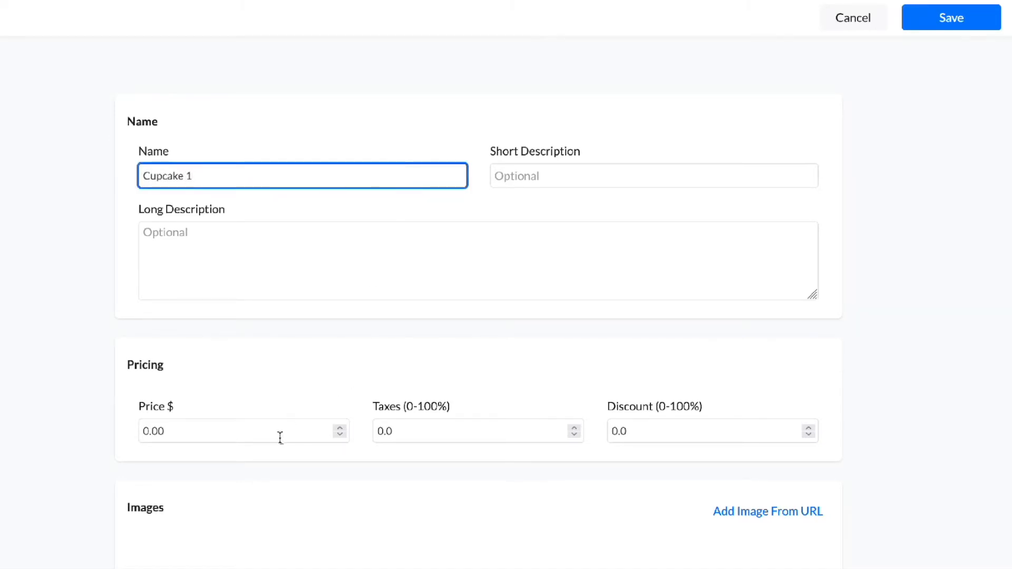
pyautogui.write('10.00')
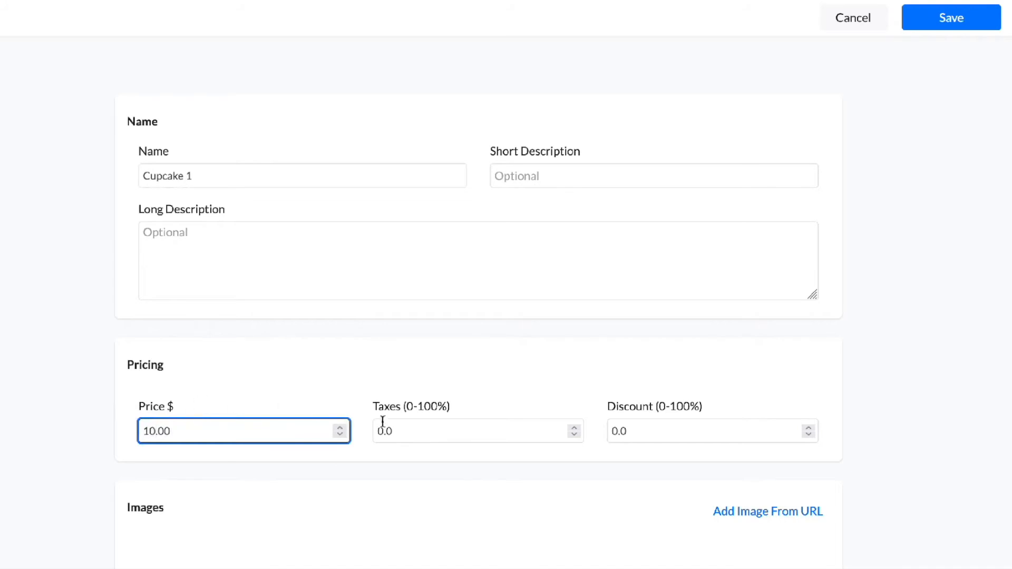
pyautogui.click(478, 404)
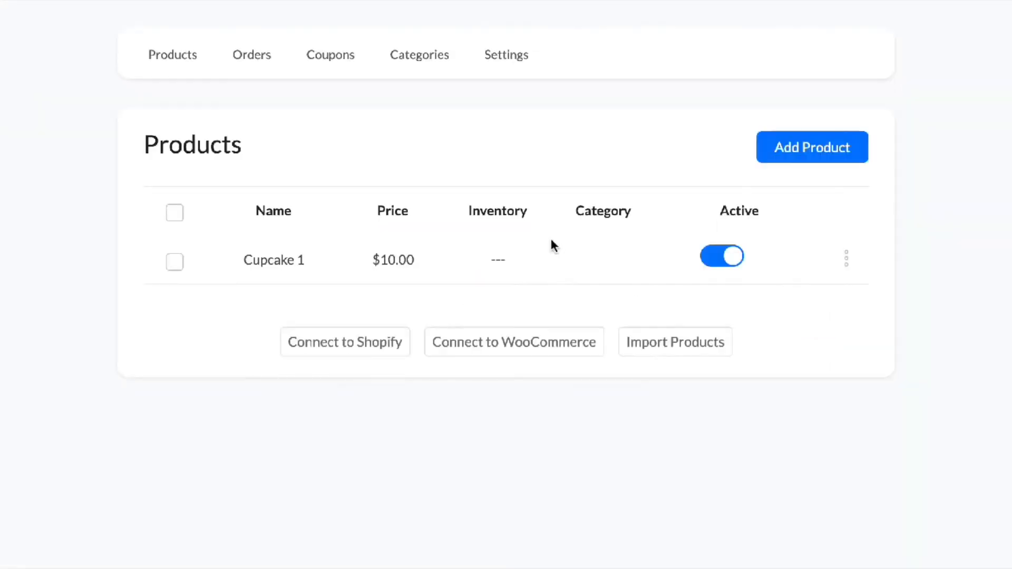
# - Add Cupcake 2 and Cupcake 3 at $10.00 each so three active products are listed
pyautogui.click(812, 148)
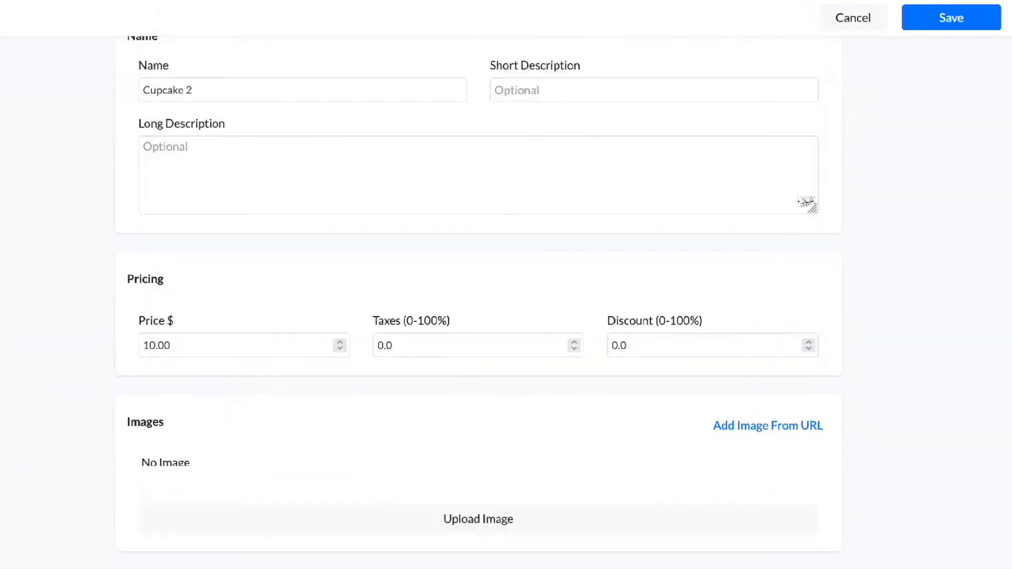
pyautogui.click(950, 18)
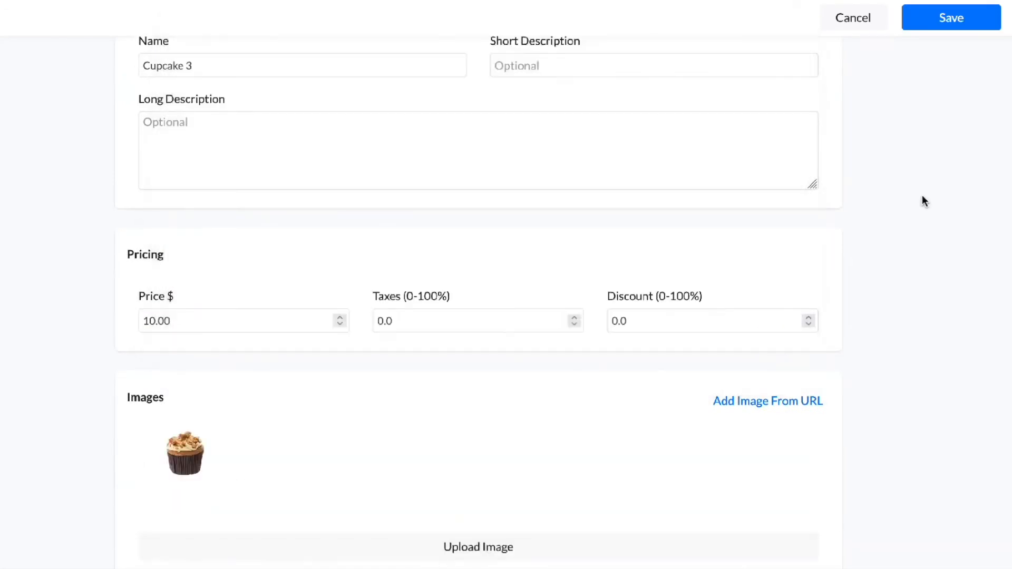
pyautogui.click(950, 18)
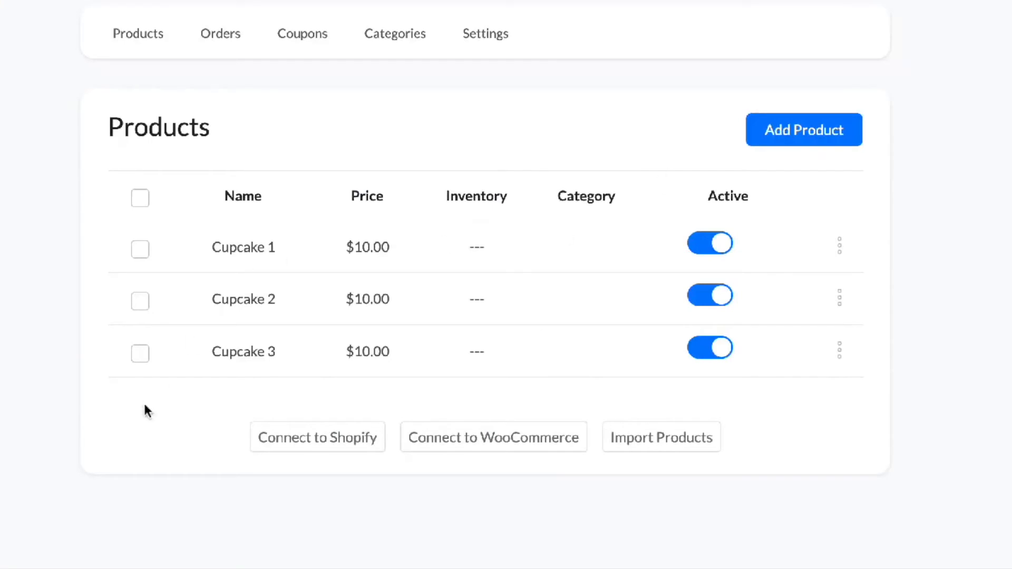
pyautogui.moveTo(240, 399)
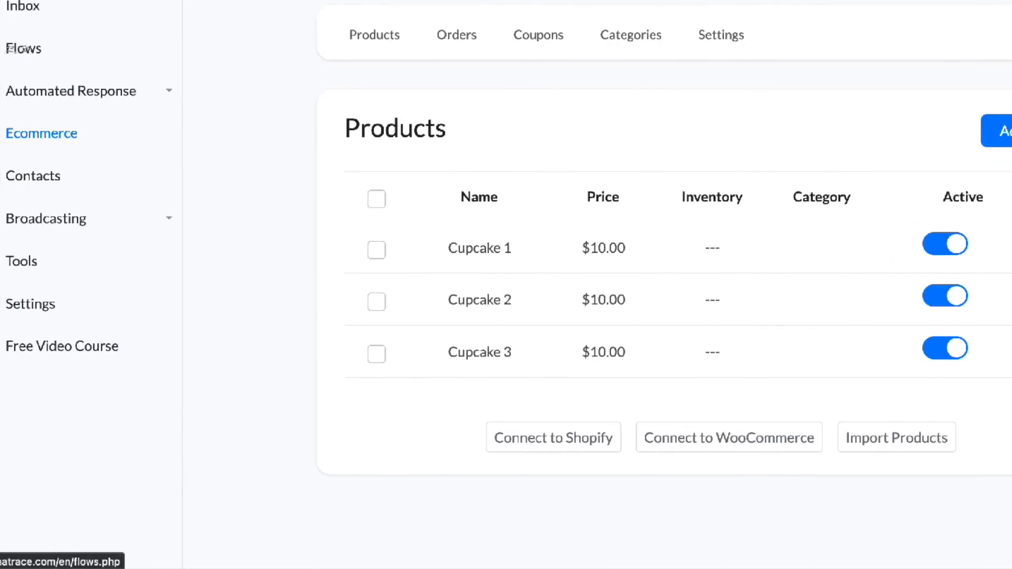
# - Create flow Webshop with message 'Click the button below to start shopping'
pyautogui.write('Webshop')
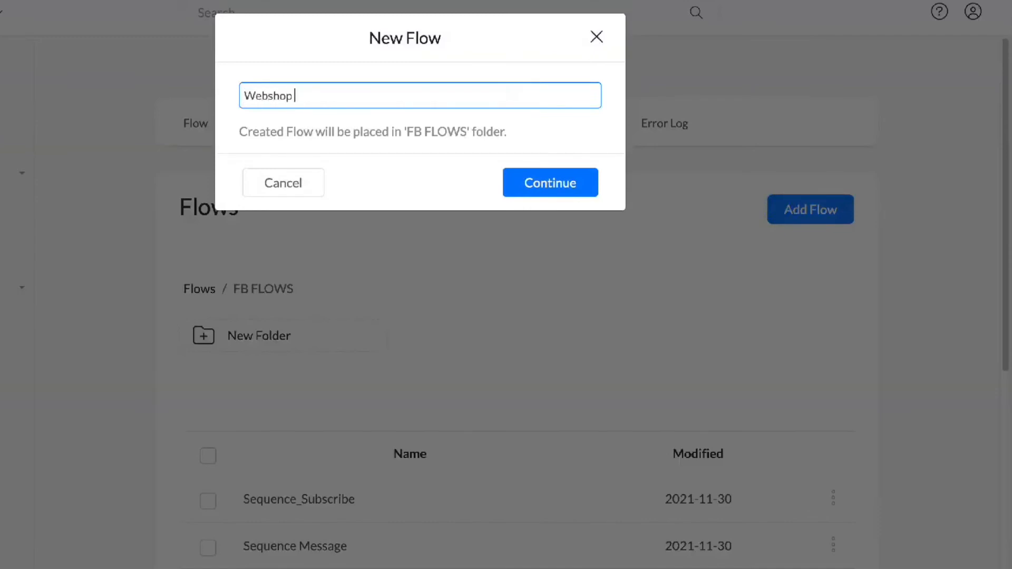
pyautogui.click(550, 182)
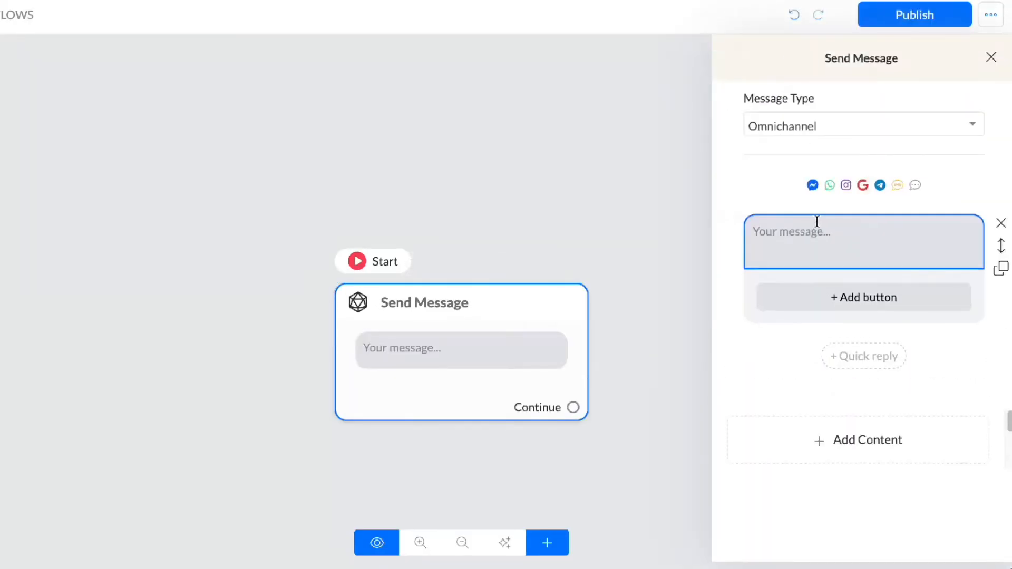
pyautogui.write('Click the')
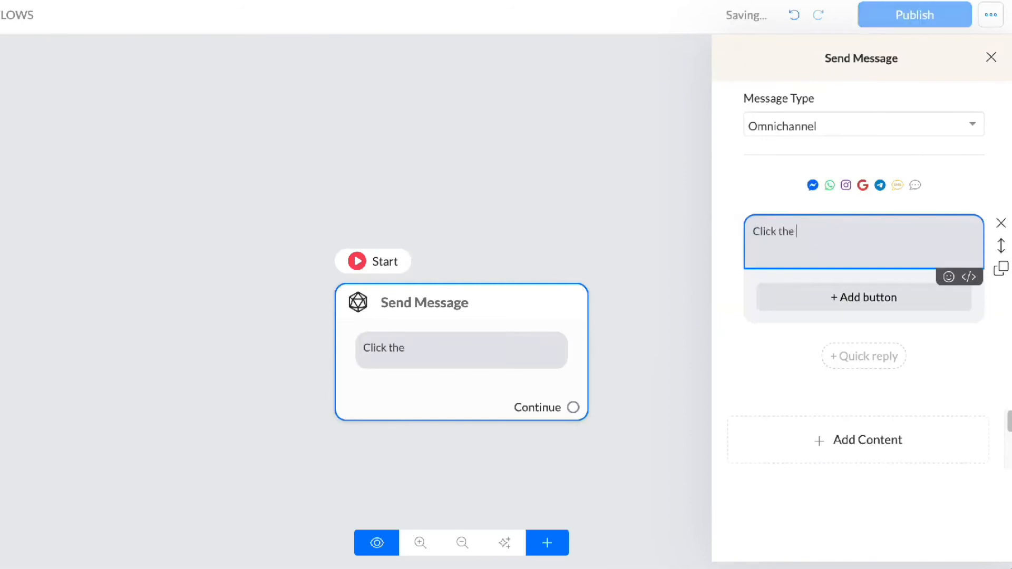
pyautogui.write('button below to s')
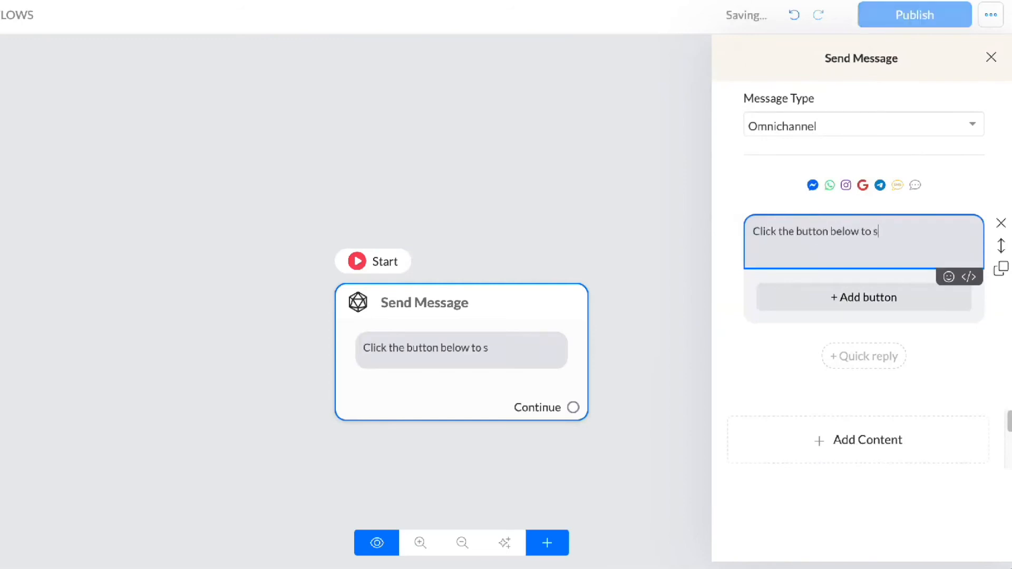
pyautogui.write('tart shopping')
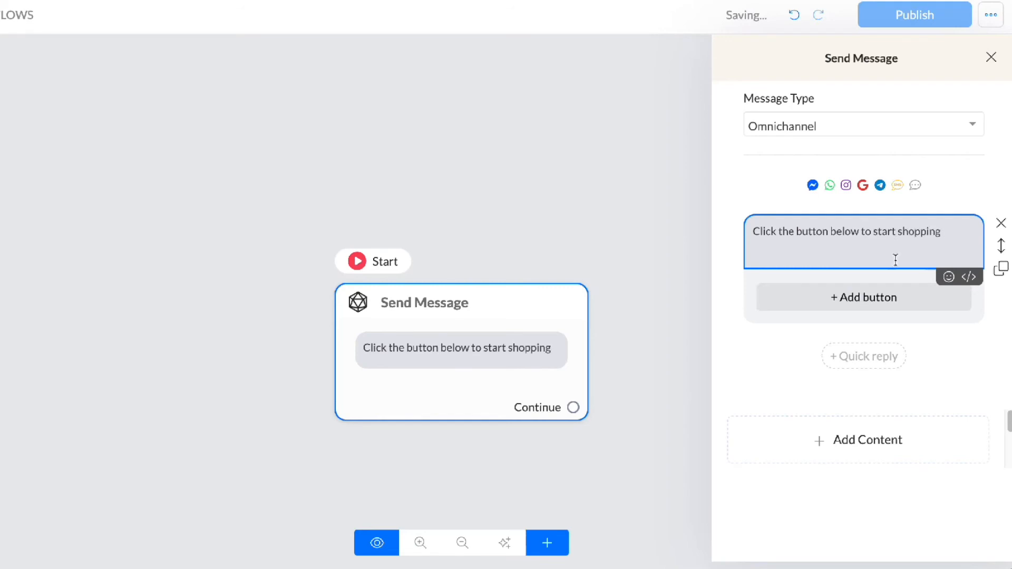
# - Add a Shop Now button of type Open Website pointing to the Shop Link variable and save it
pyautogui.click(948, 277)
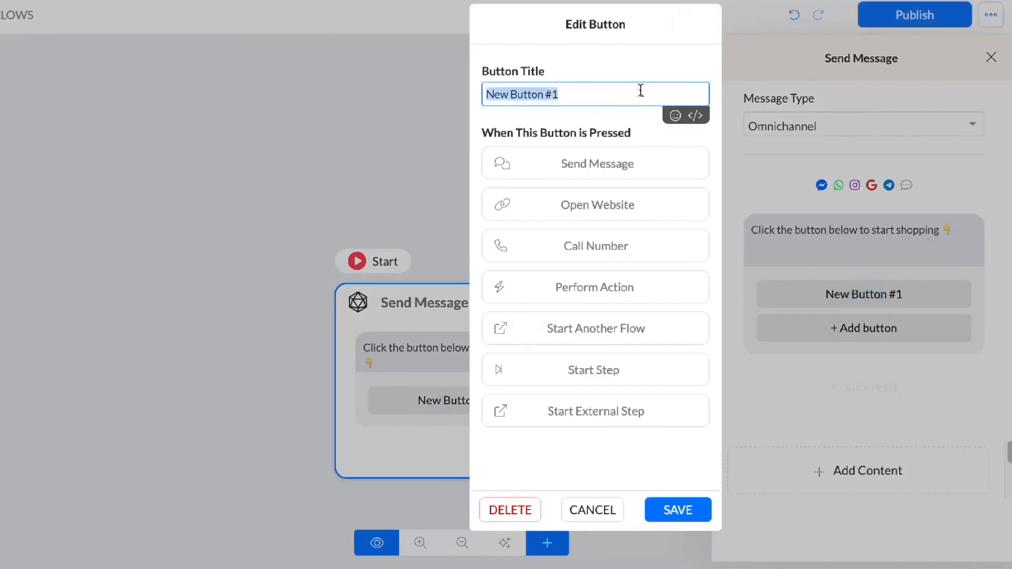
pyautogui.write('Shop Now')
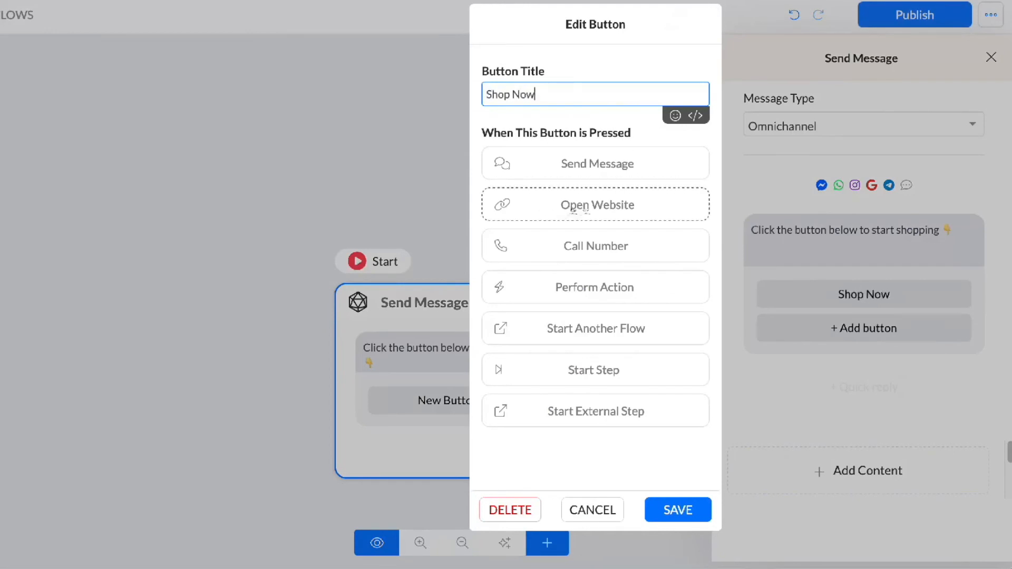
pyautogui.click(595, 204)
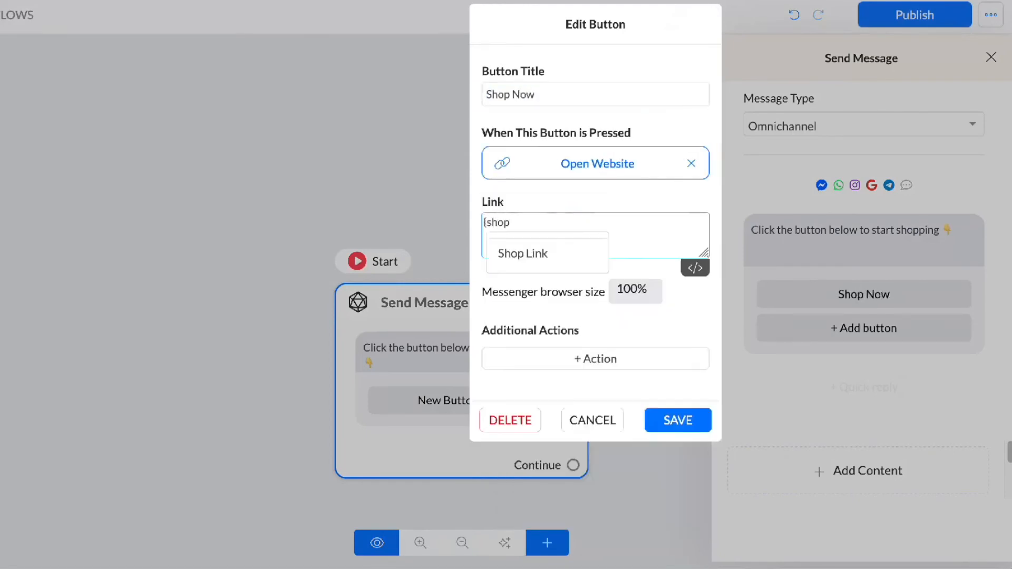
pyautogui.click(522, 253)
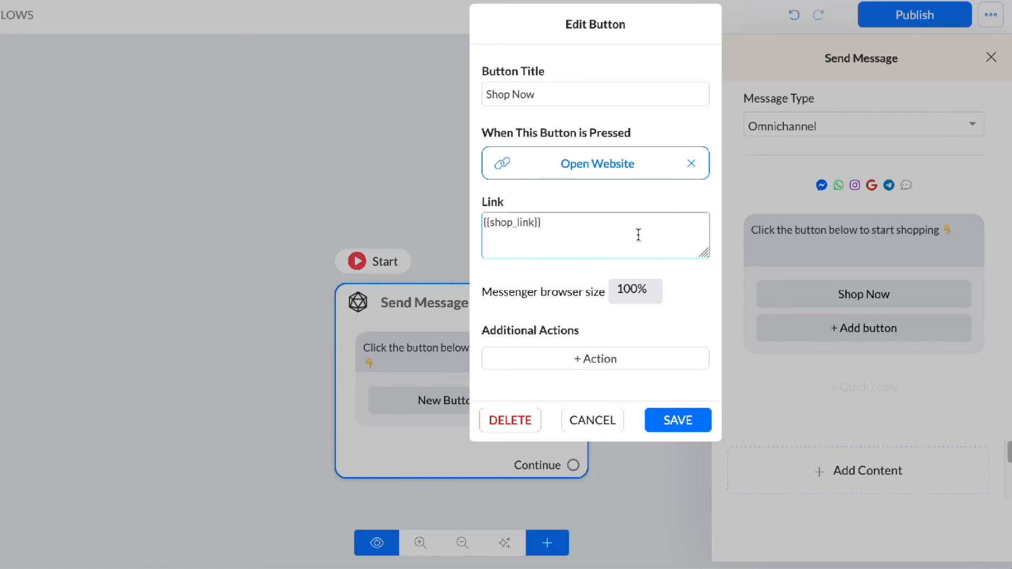
pyautogui.click(677, 421)
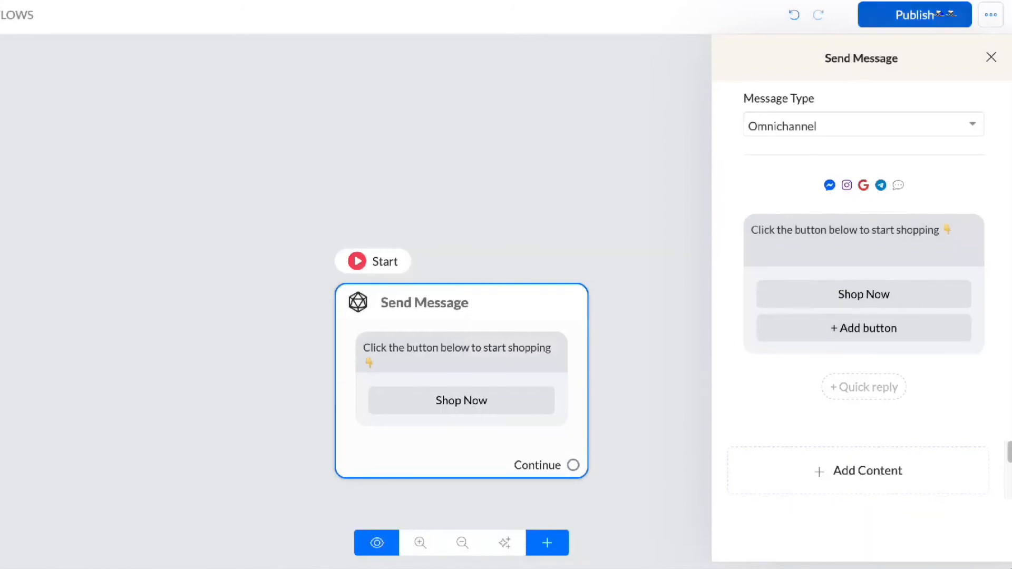
# - From Messenger's Shop Now, add Cupcake 1 and pay $10.00 on delivery to reach the thank-you page
pyautogui.click(376, 542)
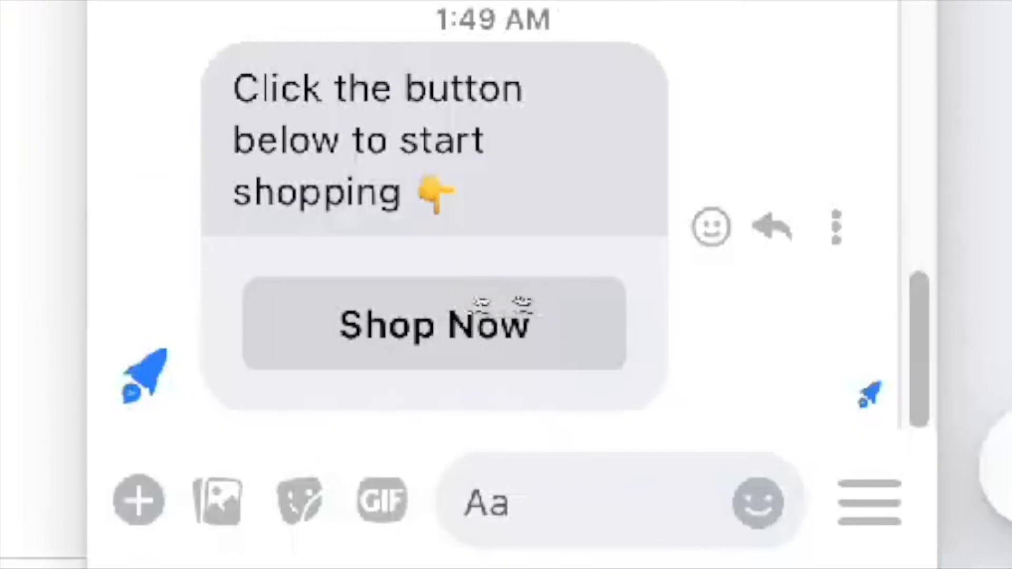
pyautogui.click(433, 325)
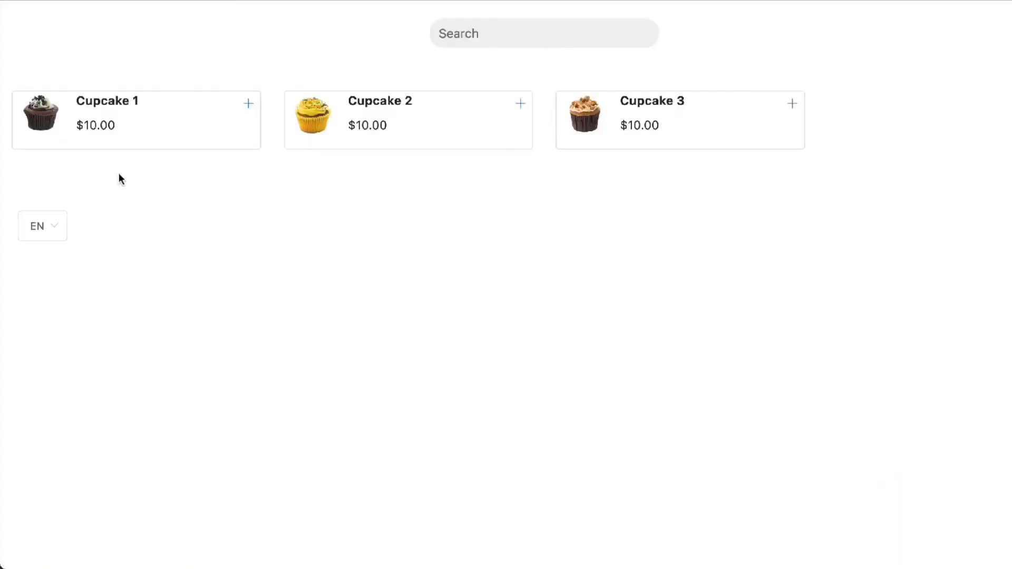
pyautogui.moveTo(739, 231)
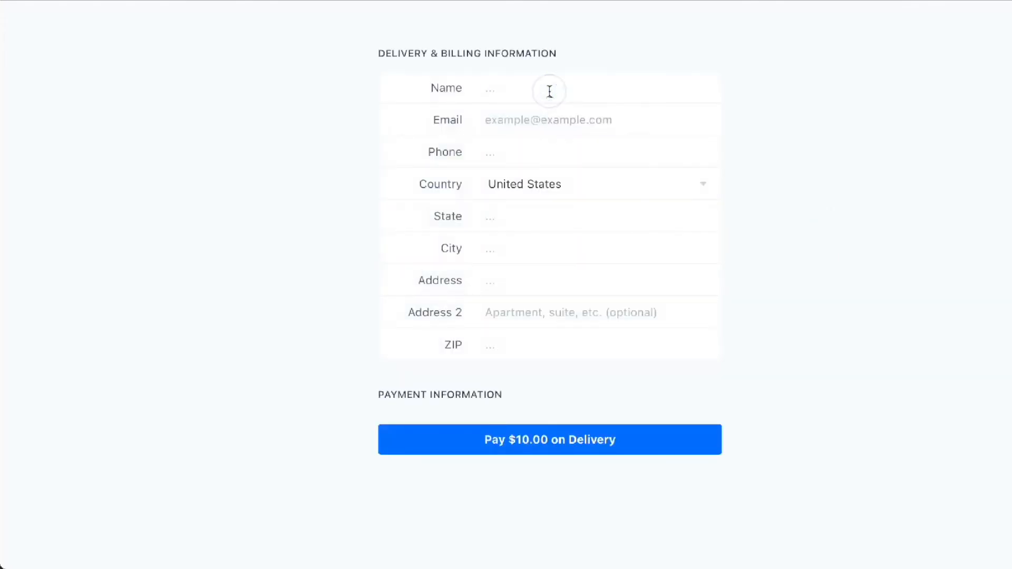
pyautogui.click(550, 440)
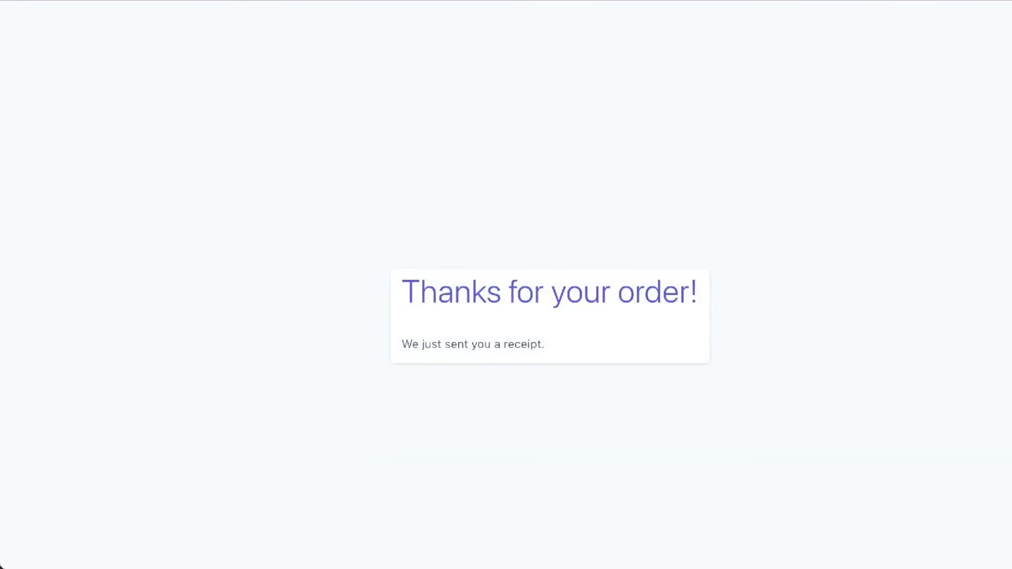